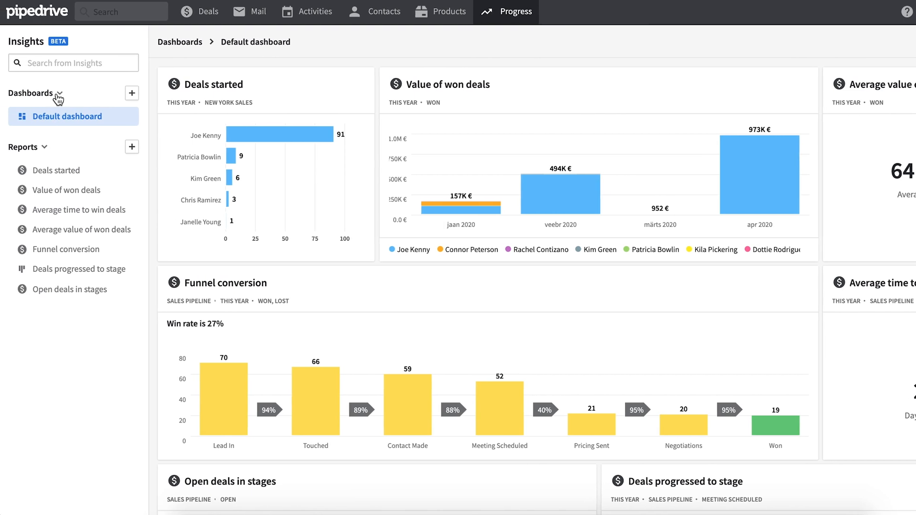
mouse_move(68, 112)
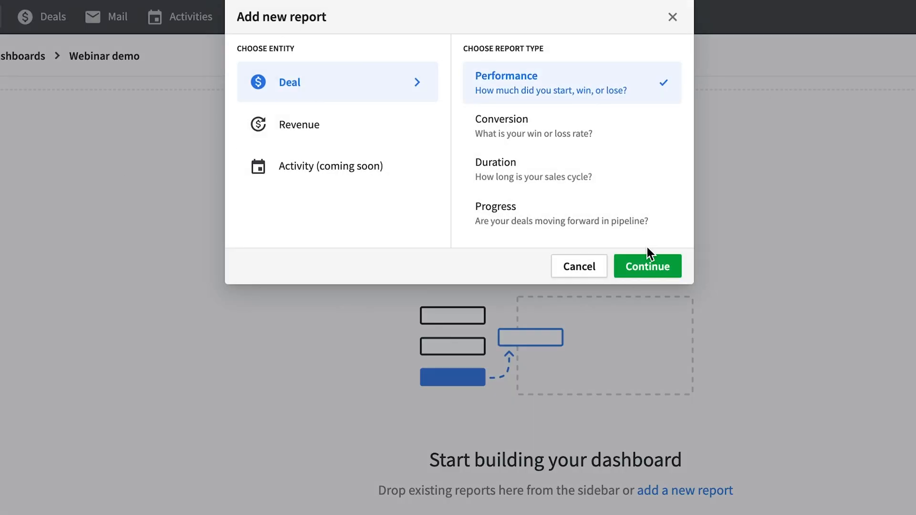
- Confirm a Deal performance report as the Webinar demo dashboard's new report
click(648, 266)
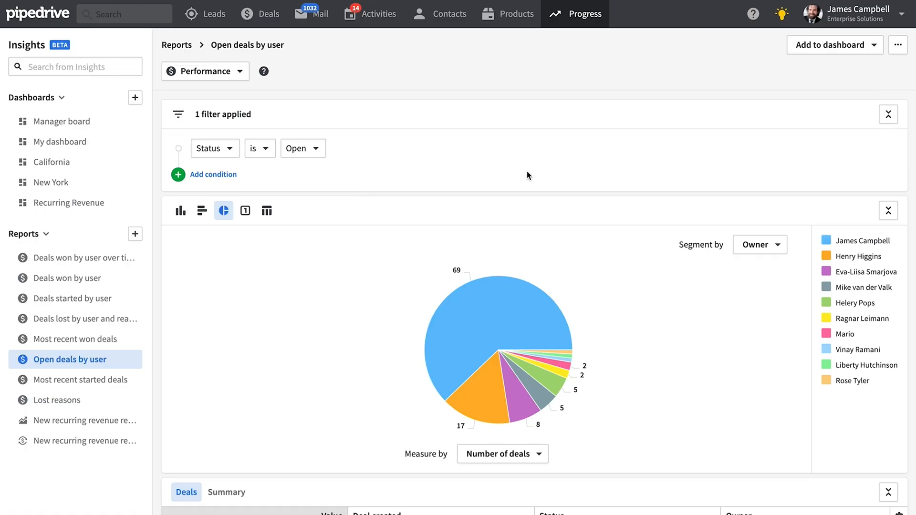
mouse_move(467, 245)
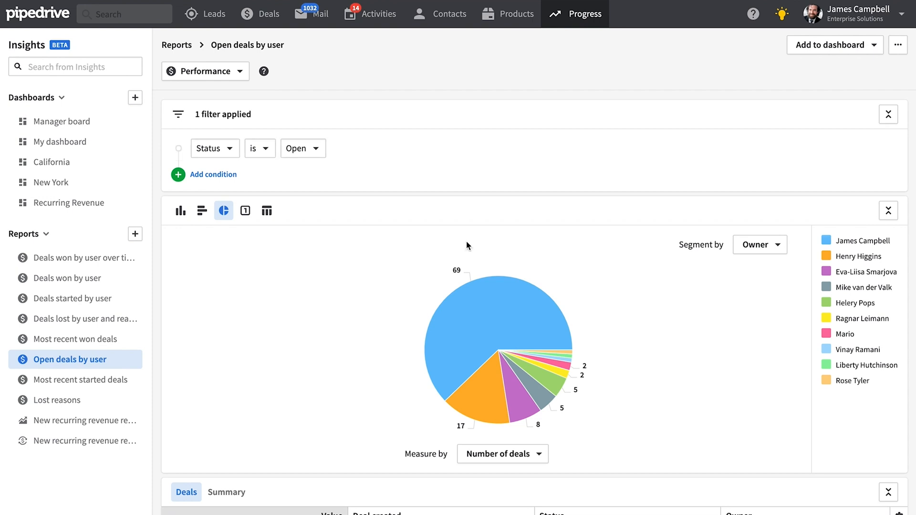
mouse_move(64, 298)
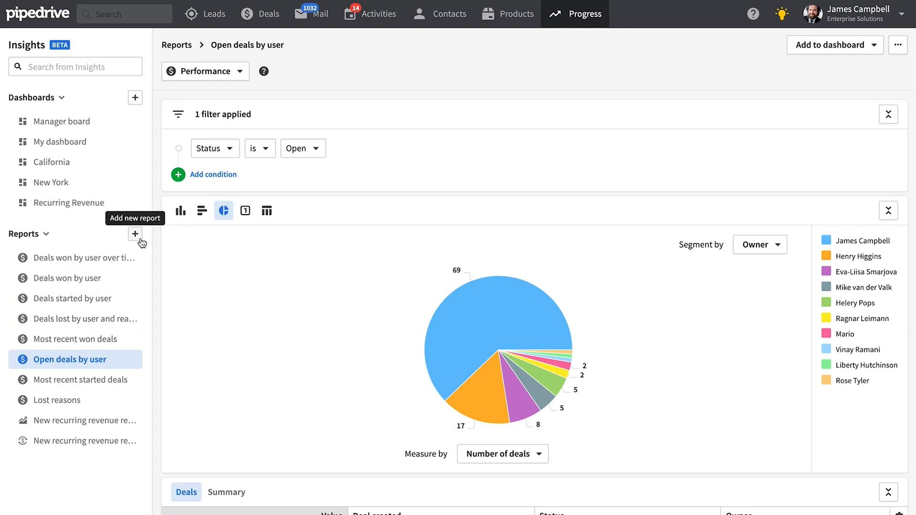
- Start another deal report and add a filter condition to it
click(135, 234)
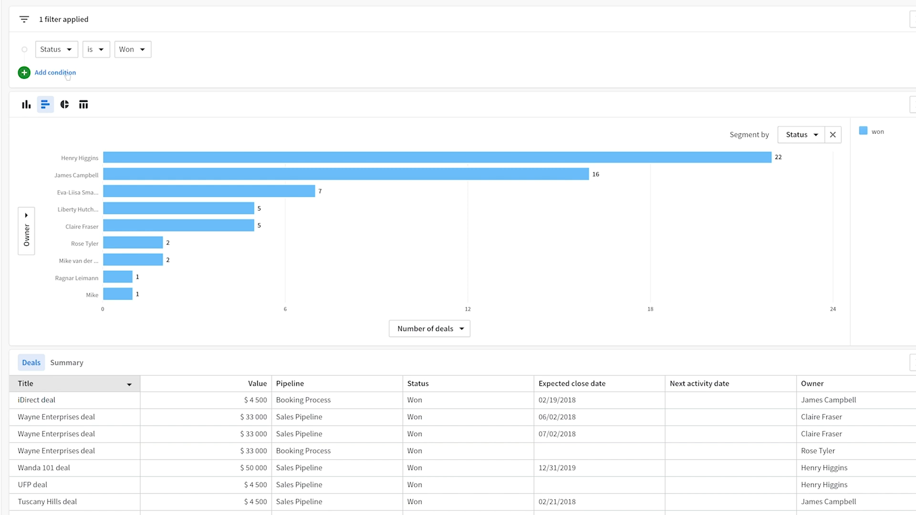
click(54, 72)
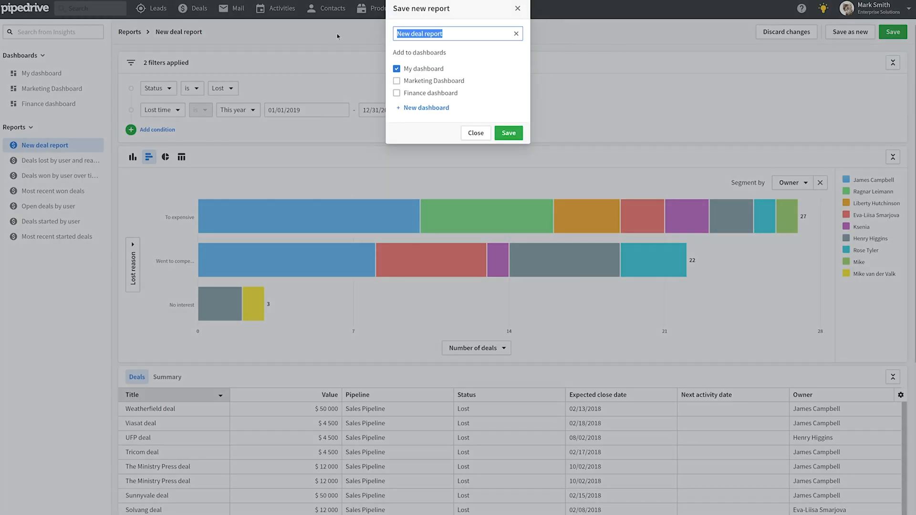
- Name the report 'Lost deals with rea…' and drag Won deals this quarter onto My dashboard
text(Lost deals with rea)
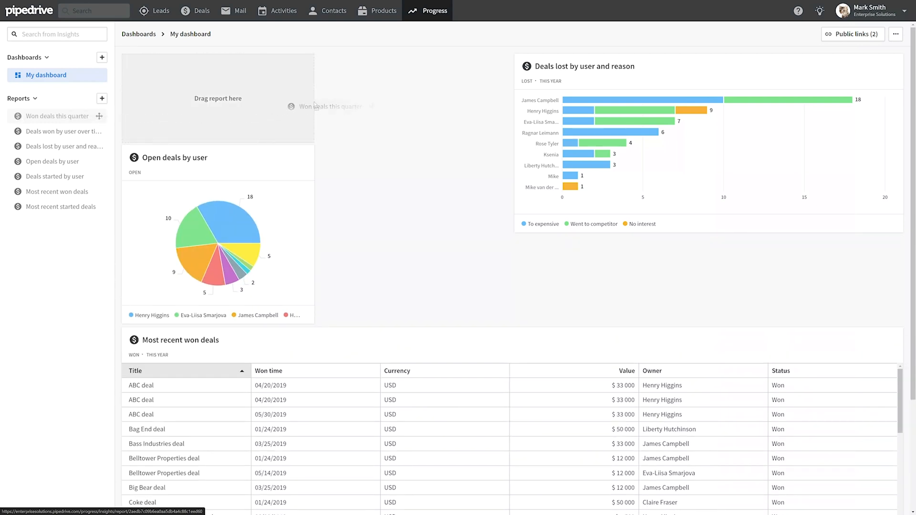
drag(57, 115, 218, 98)
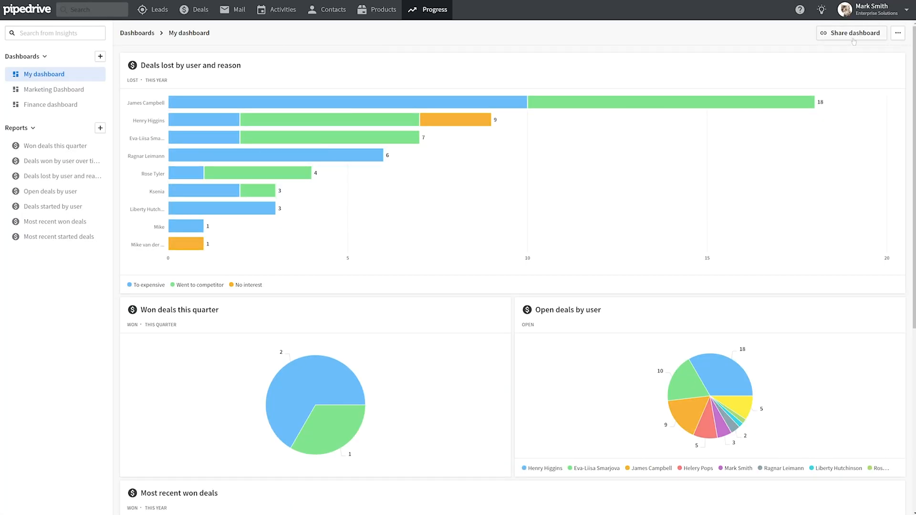
- Create a public link for My dashboard and delete the Shared with sales link
click(852, 32)
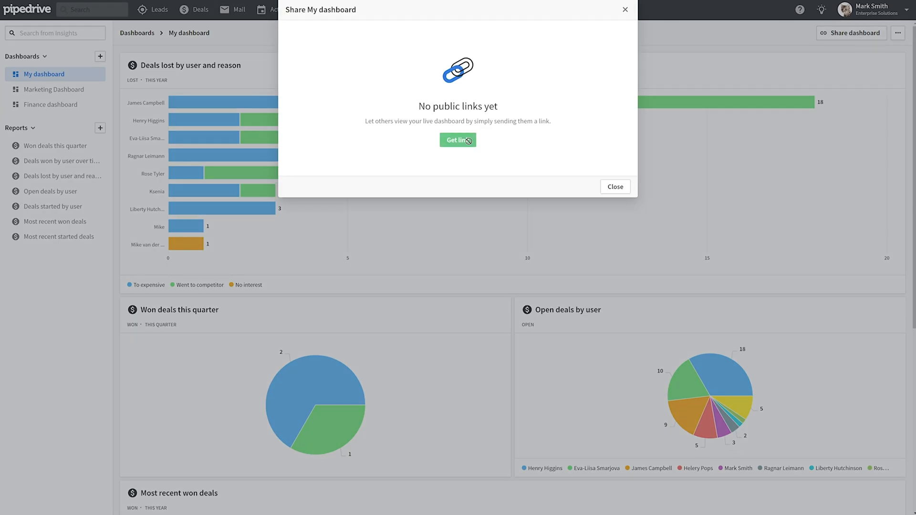
click(458, 140)
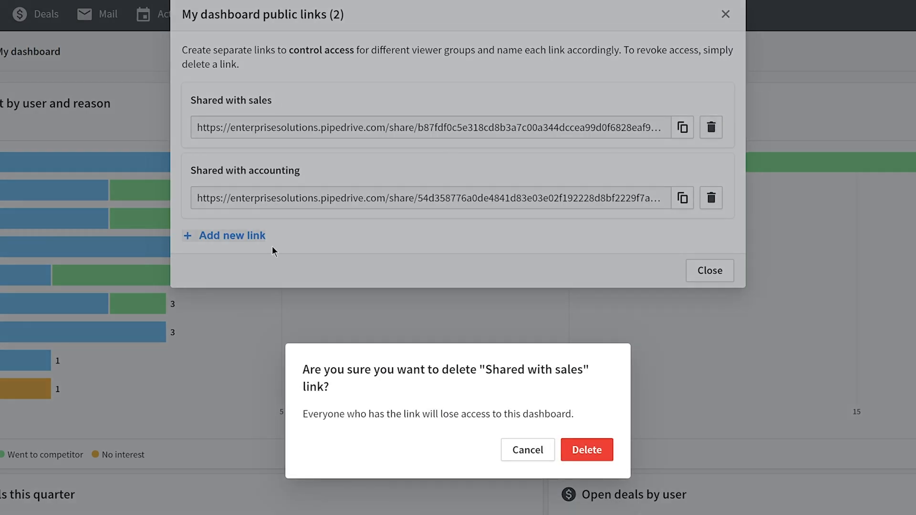
click(586, 450)
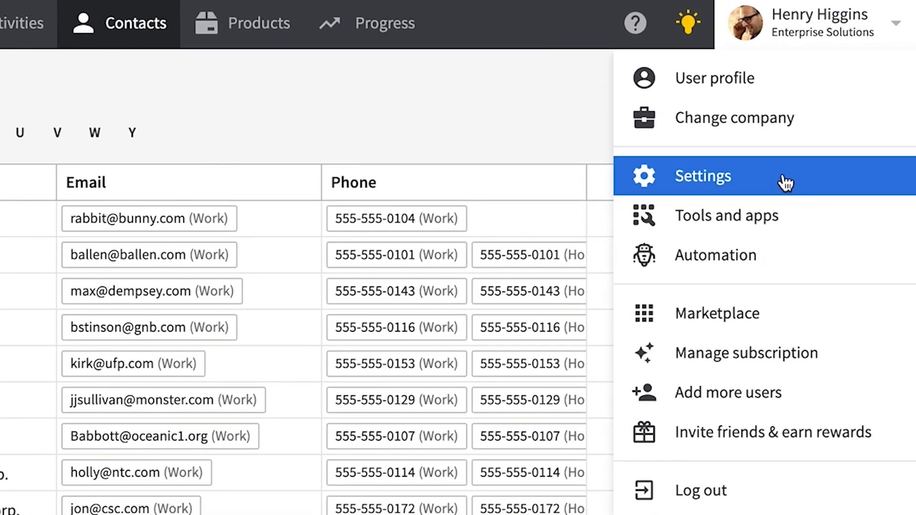
- Visit personal settings, then the Tools and apps settings page
click(702, 176)
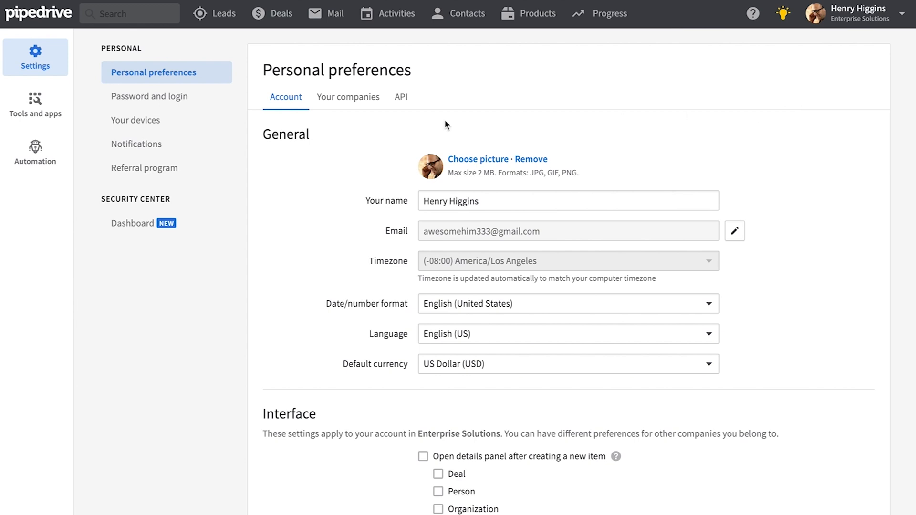
mouse_move(331, 128)
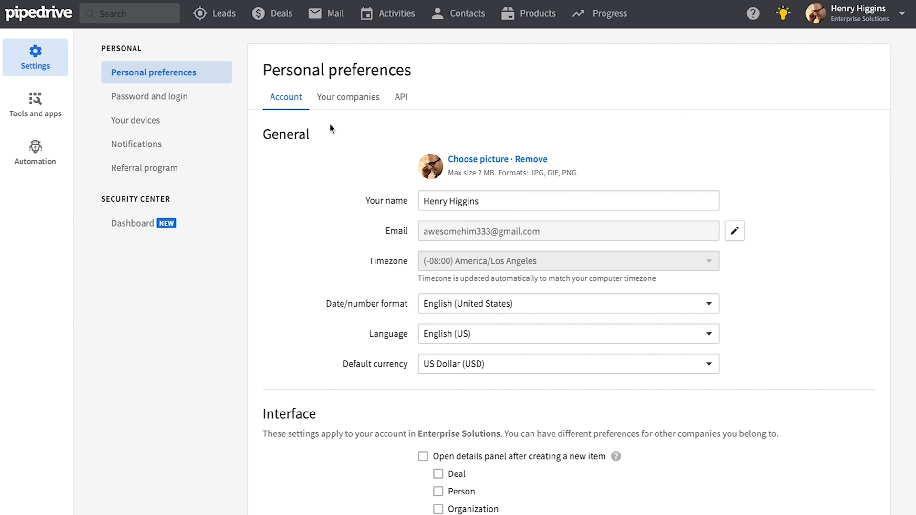
click(35, 105)
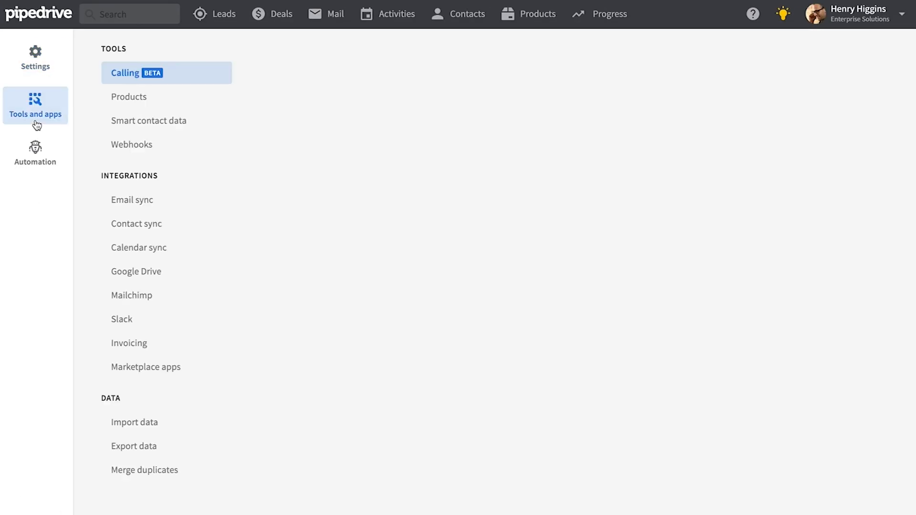
click(125, 73)
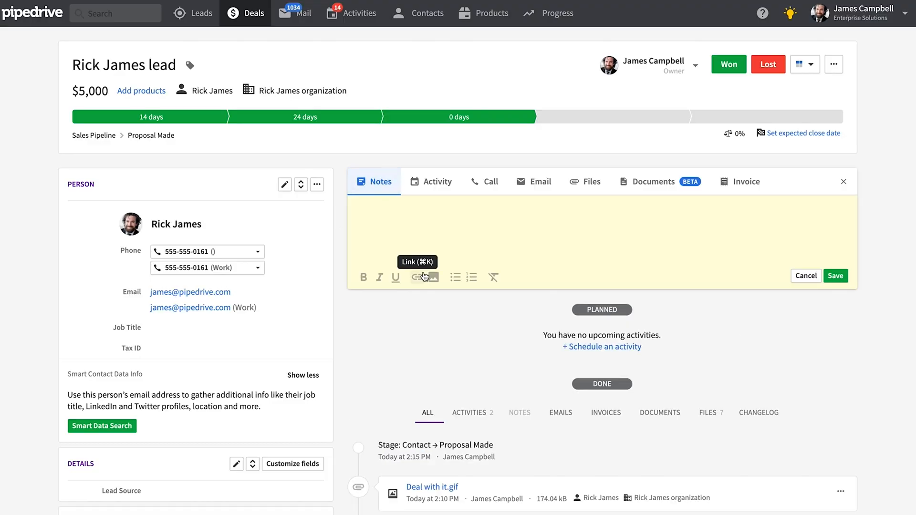
- Insert the Such sales wow.jpeg image into the Rick James deal note
click(433, 277)
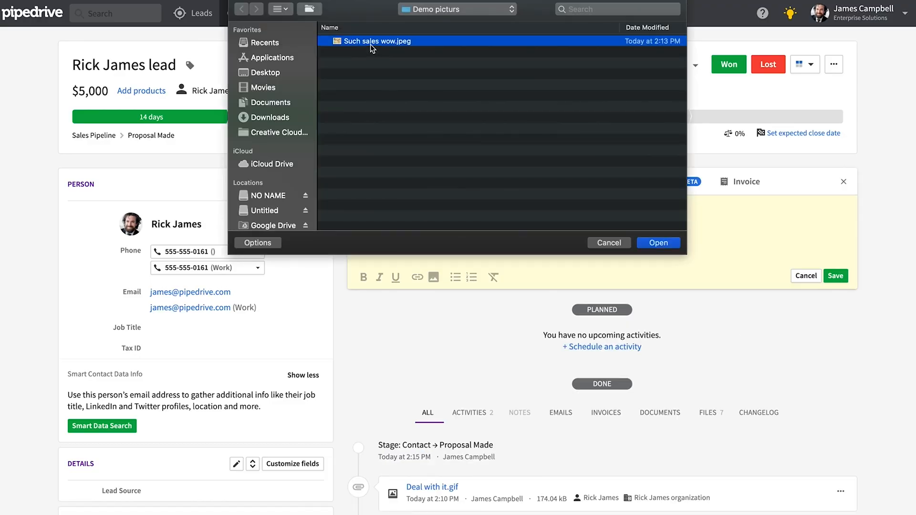
click(658, 243)
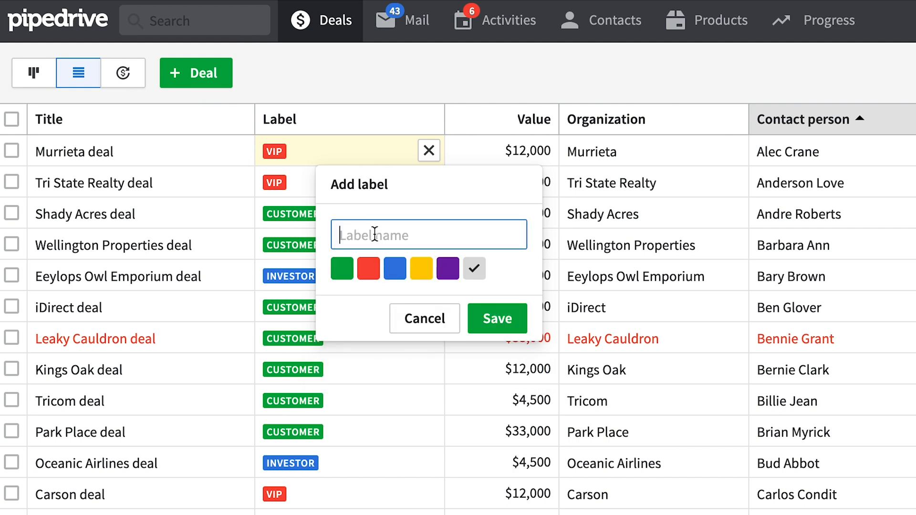
- Give the Murrieta deal the CUSTOMER label and filter deals by Label
click(423, 318)
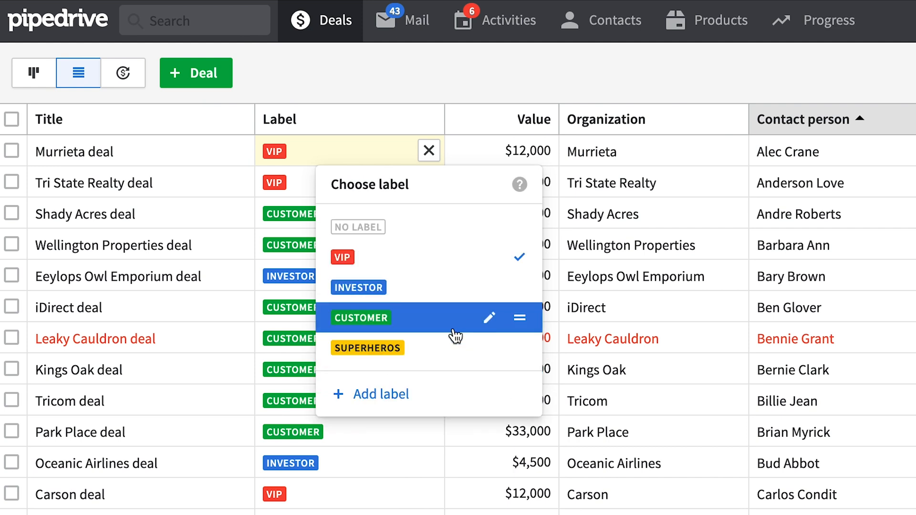
click(33, 73)
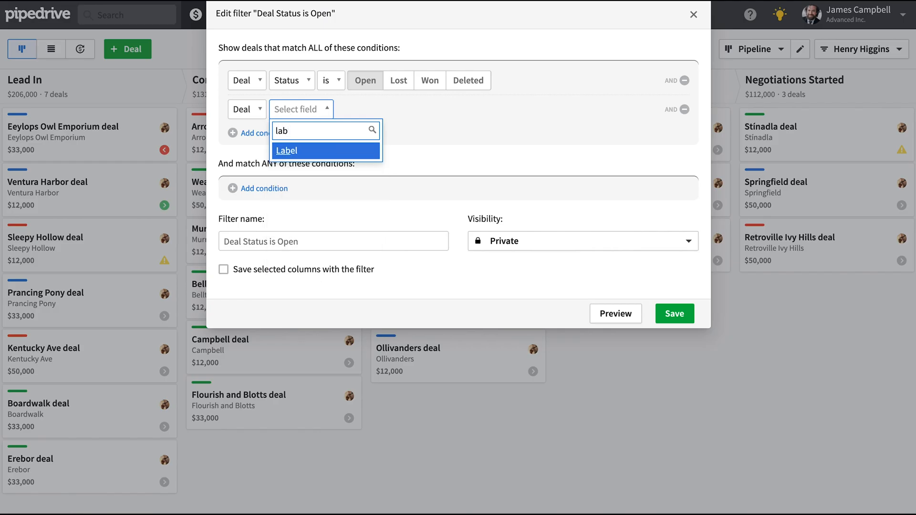
click(286, 150)
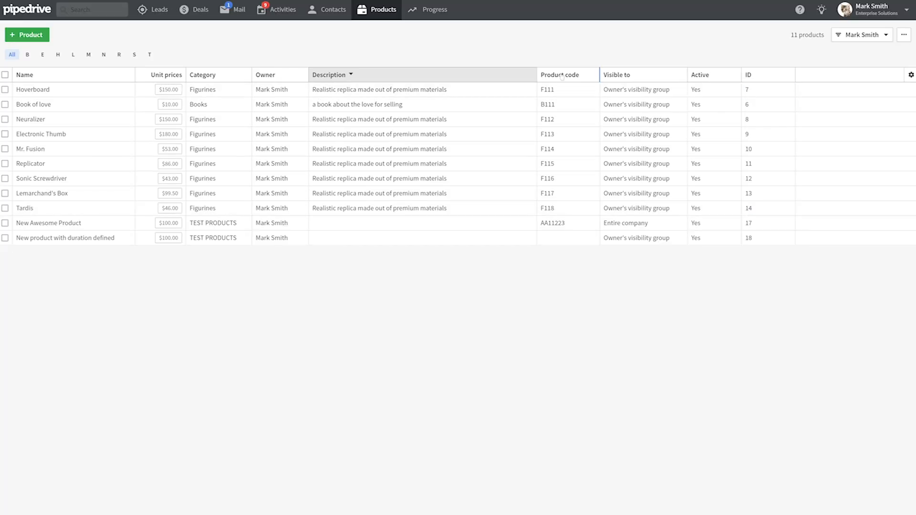
- Check Book of love's won deals, then change its quantity on the deal to 5
click(33, 104)
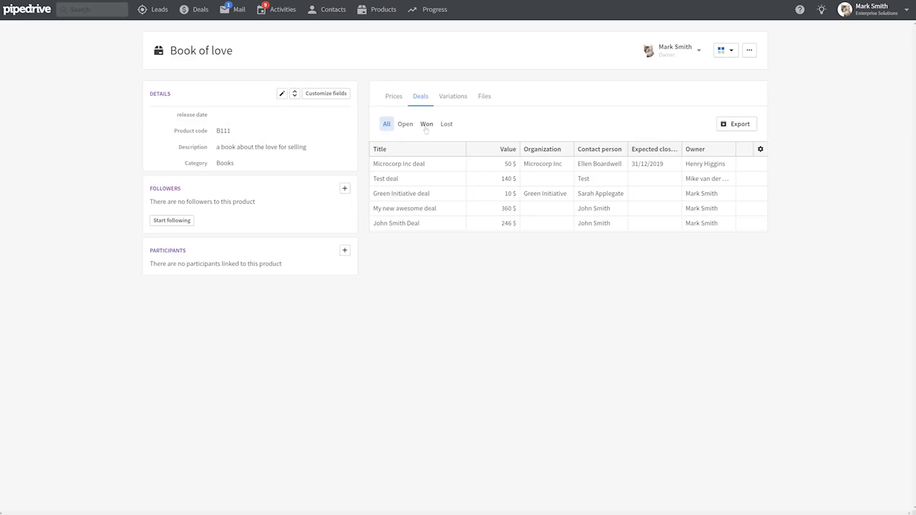
click(405, 124)
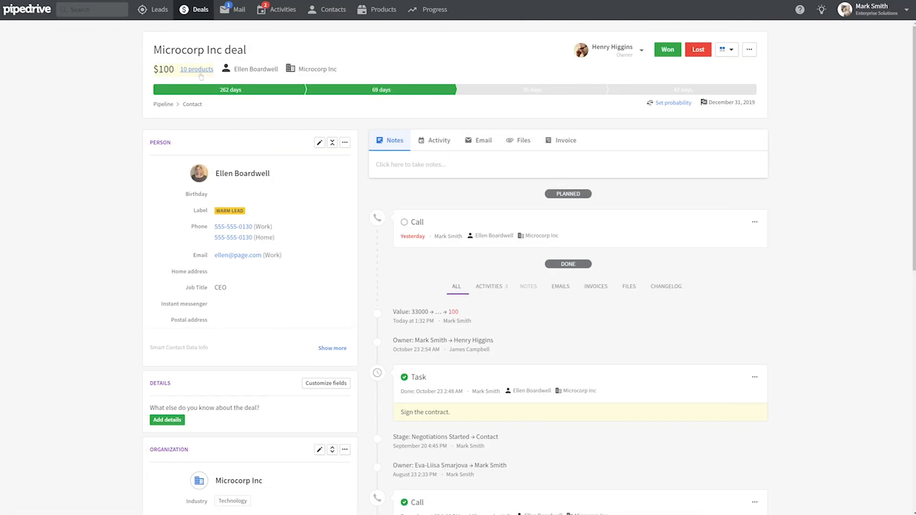
click(197, 69)
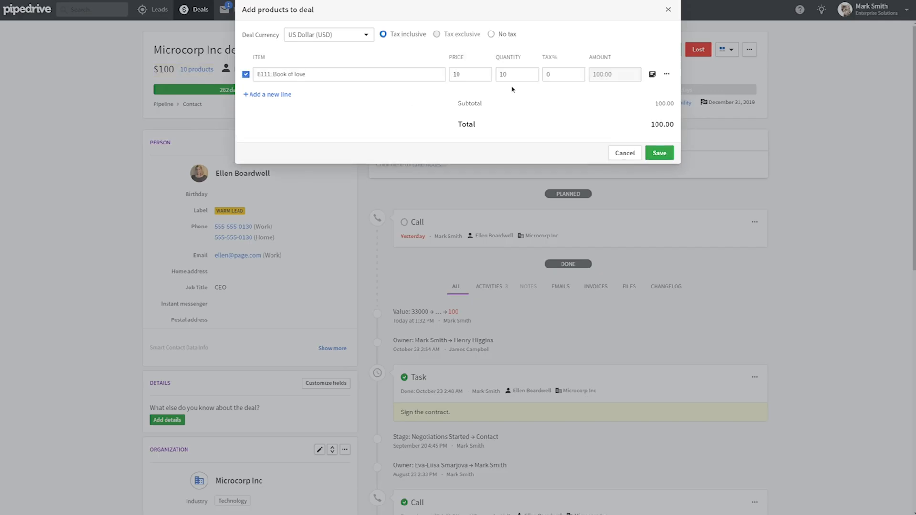
text(5)
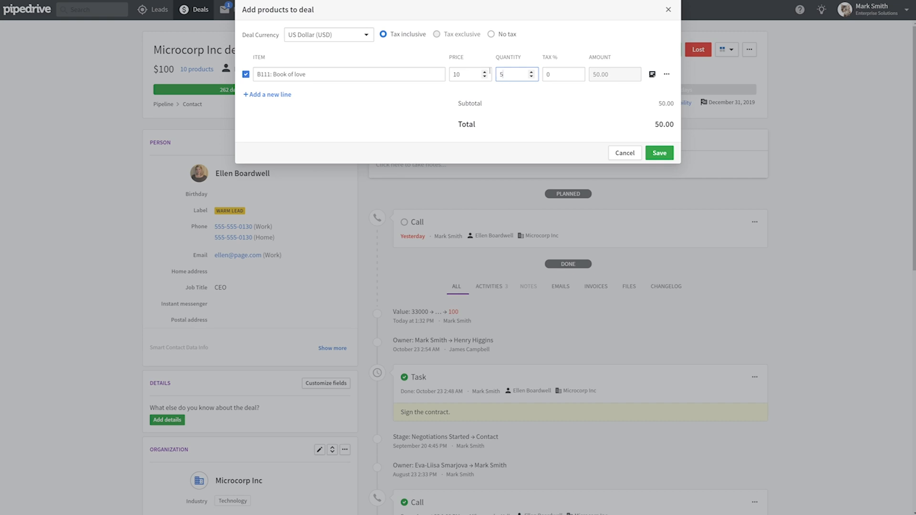
click(625, 153)
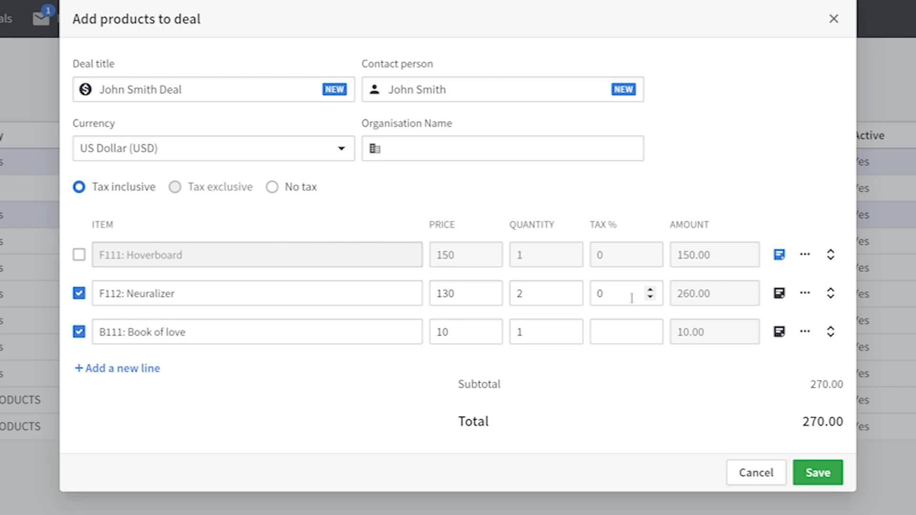
text(29)
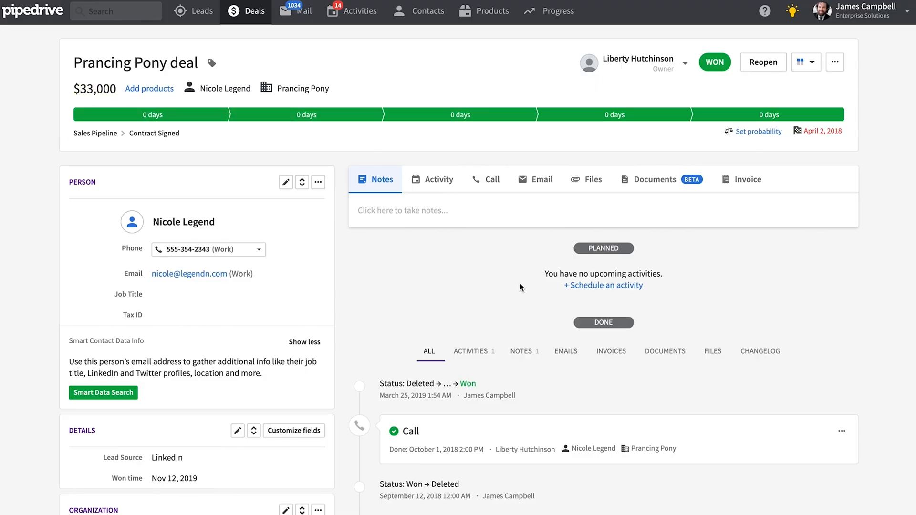
- Start a Prancing Pony subscription with amount 12000 and a single payment
scroll(down, 3)
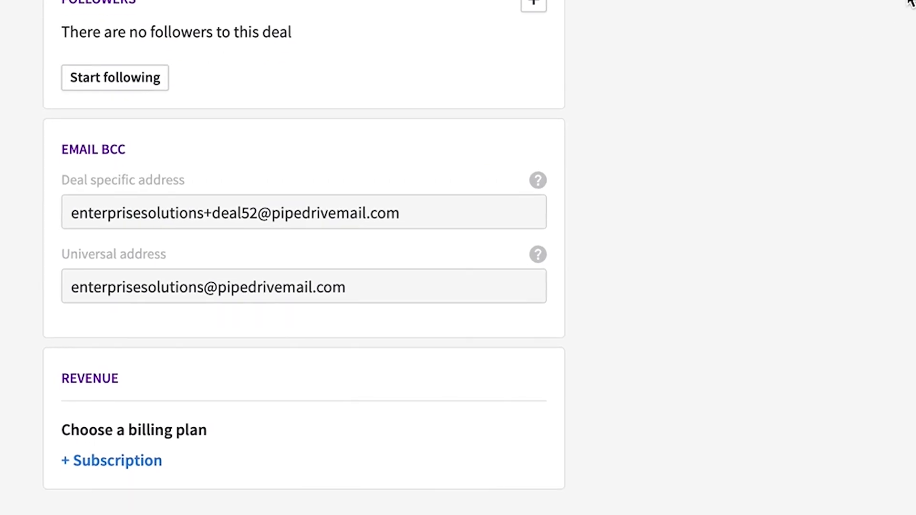
click(111, 461)
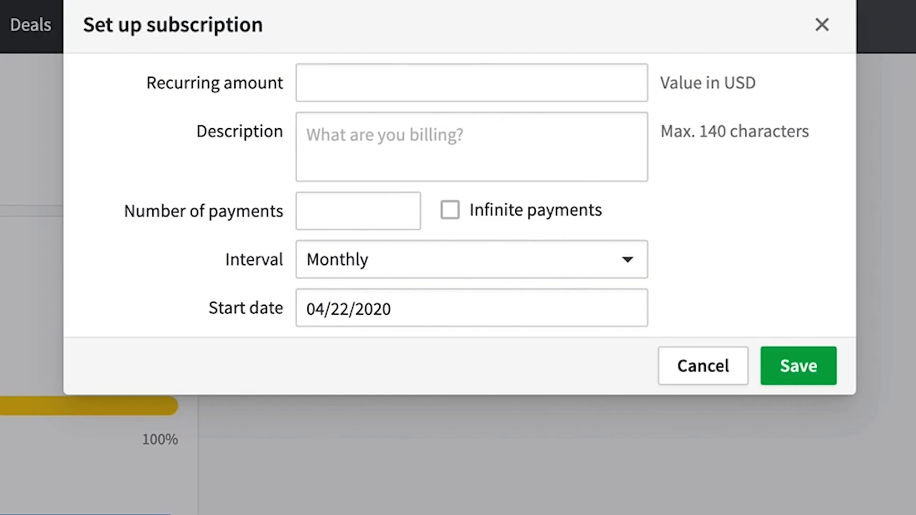
click(471, 83)
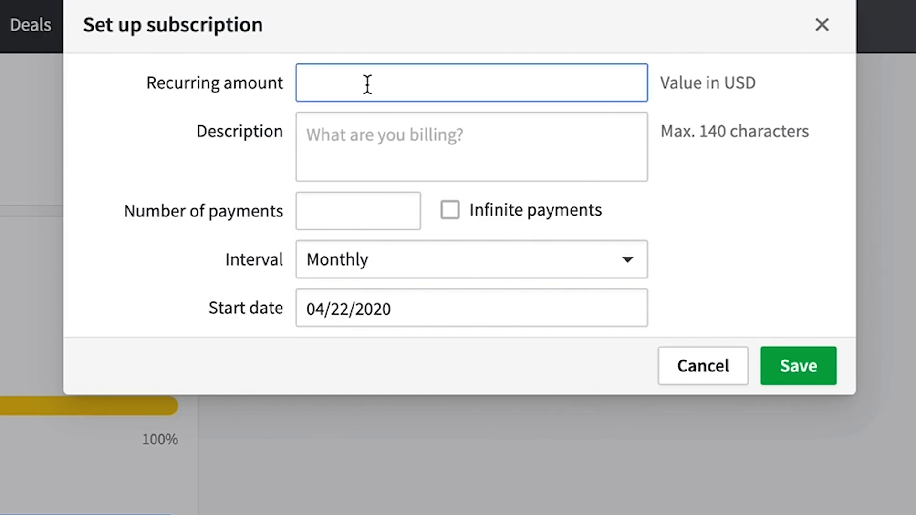
text(1000)
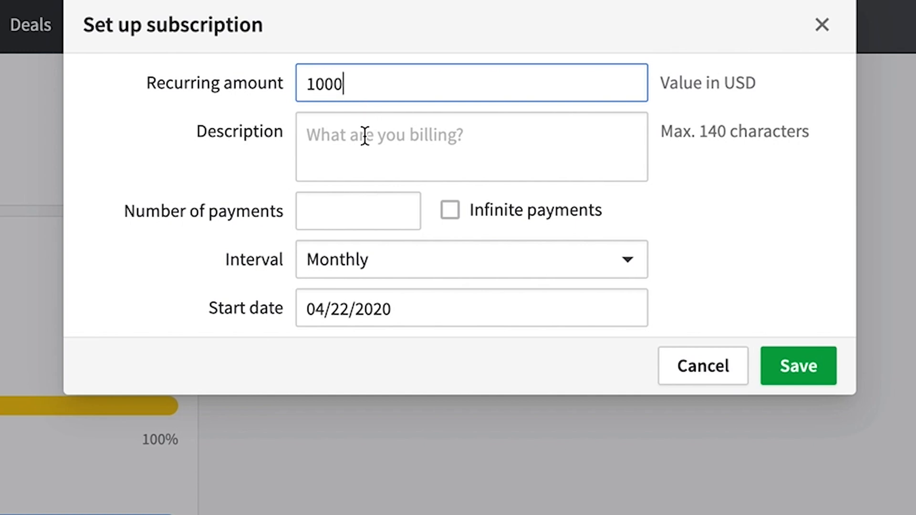
text(12)
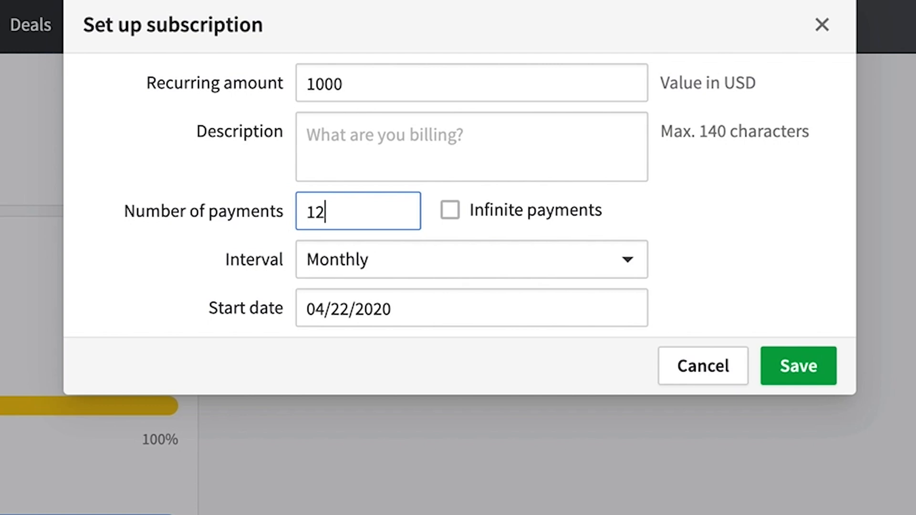
mouse_move(320, 260)
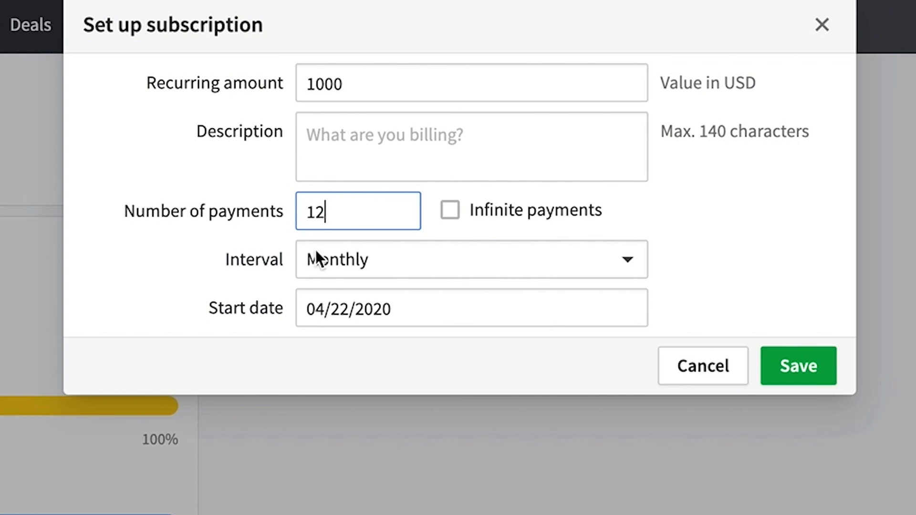
click(449, 211)
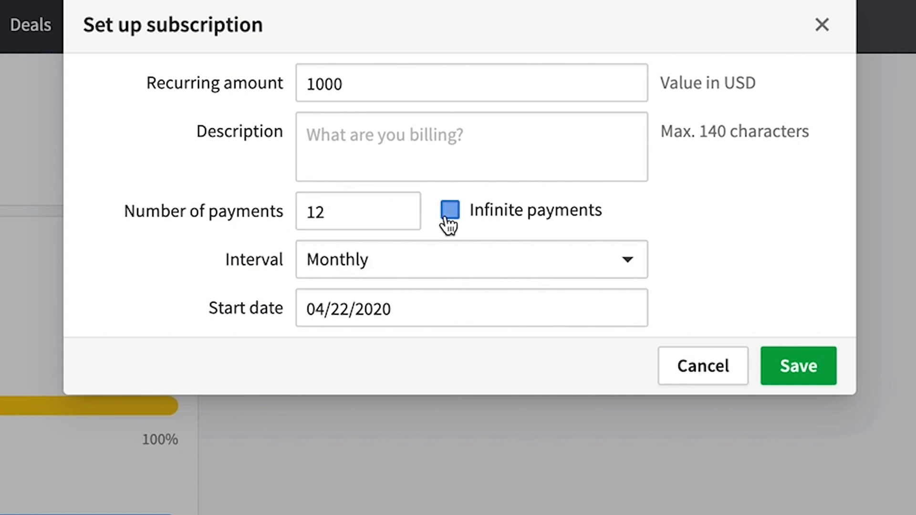
click(450, 210)
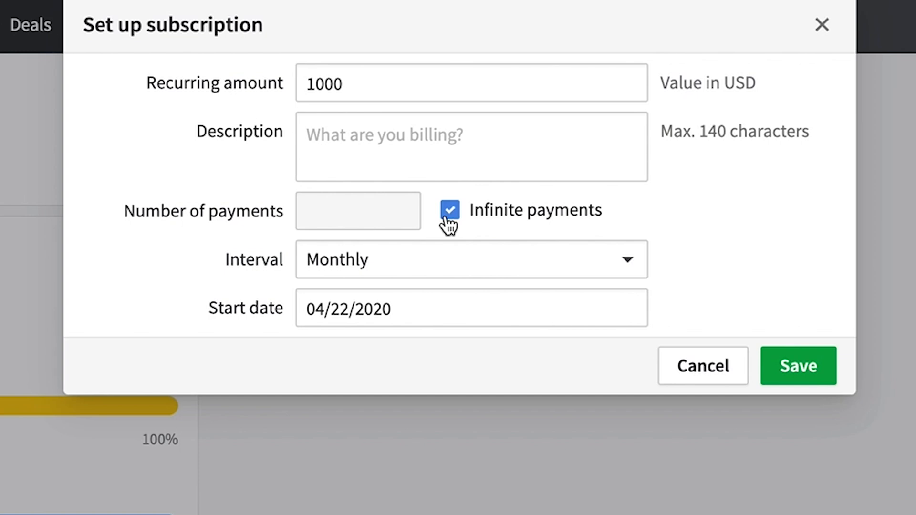
click(450, 210)
text(12000)
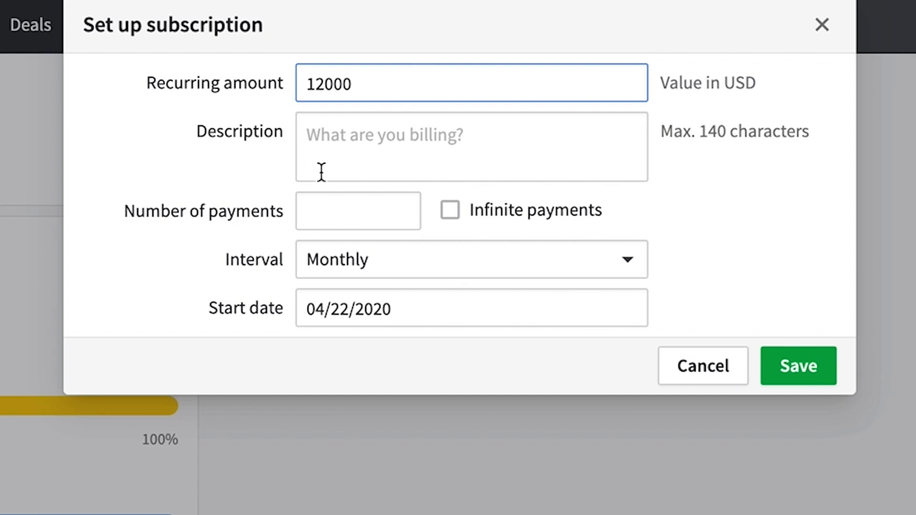
- Set the subscription to bill yearly, save it, and open its further options
click(471, 260)
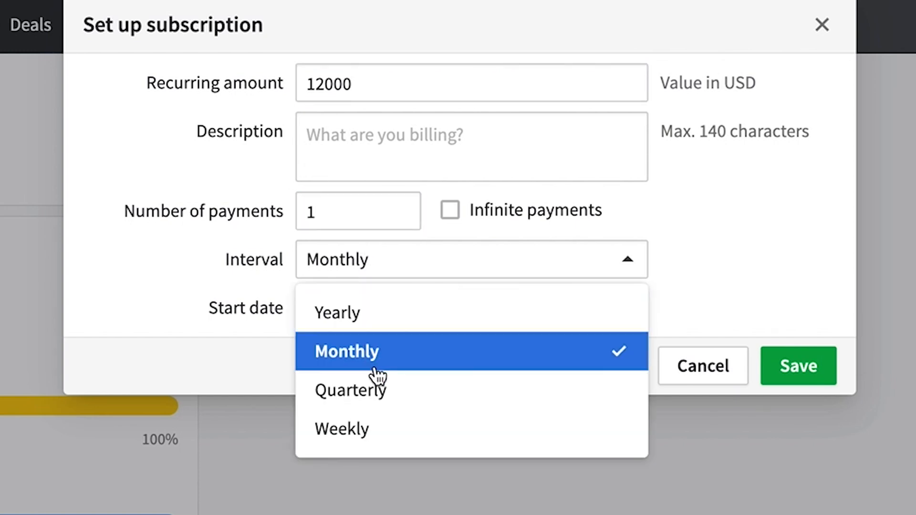
click(336, 312)
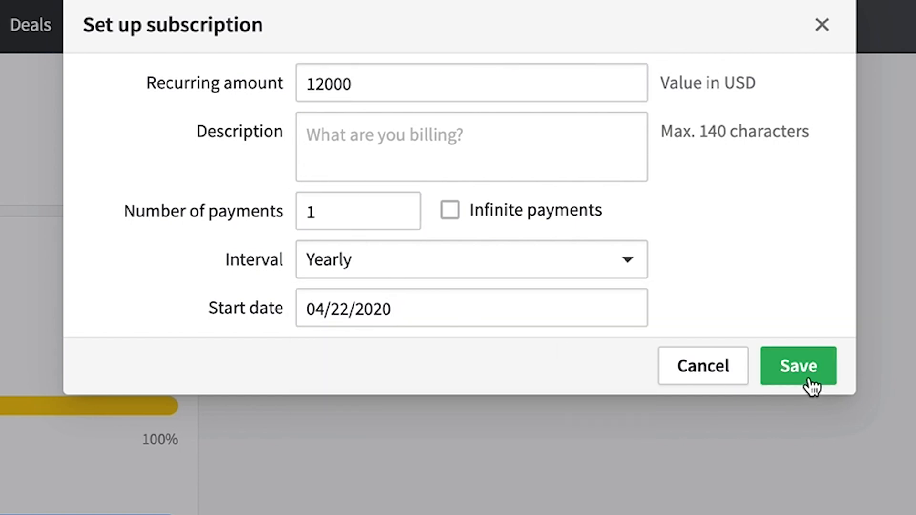
click(799, 367)
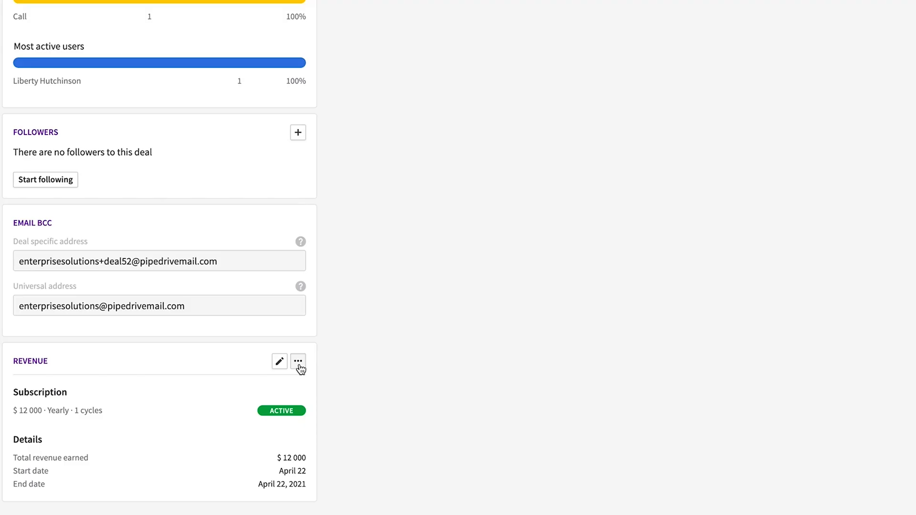
click(297, 362)
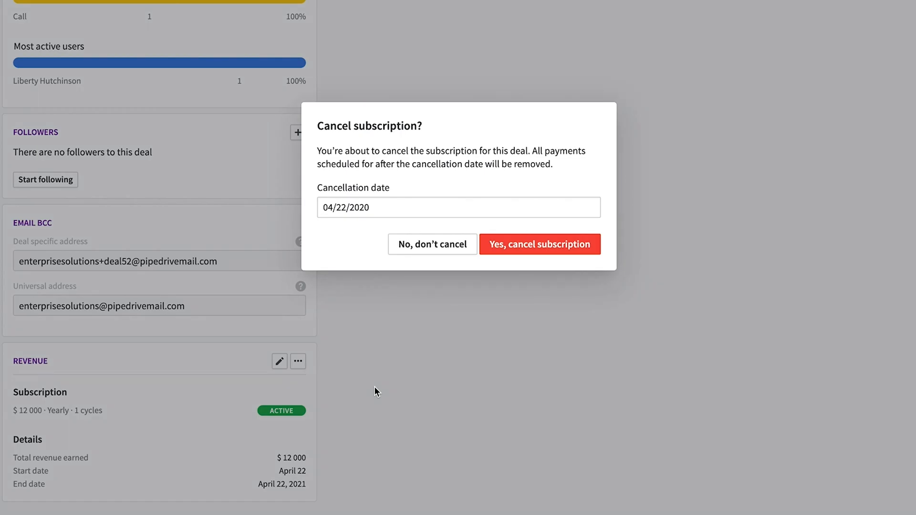
click(539, 245)
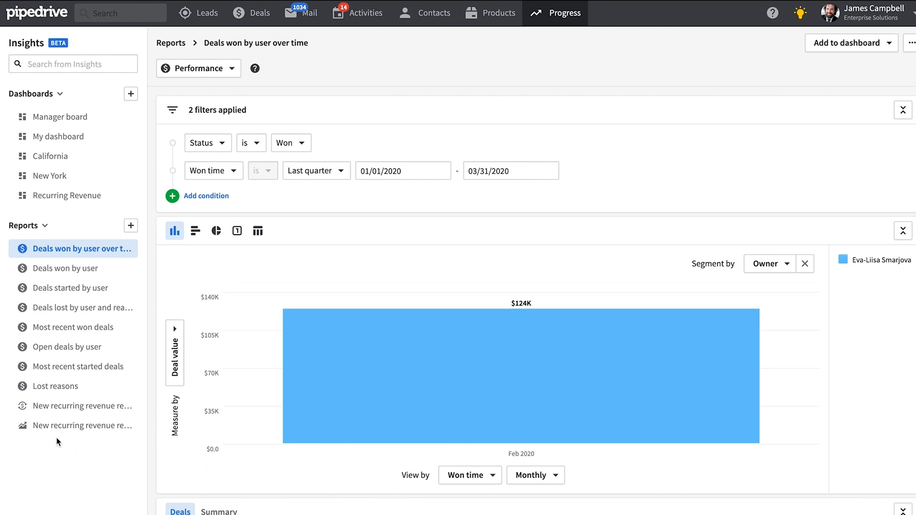
- View the New recurring revenue report, then the quarterly recurring revenue growth chart
click(75, 406)
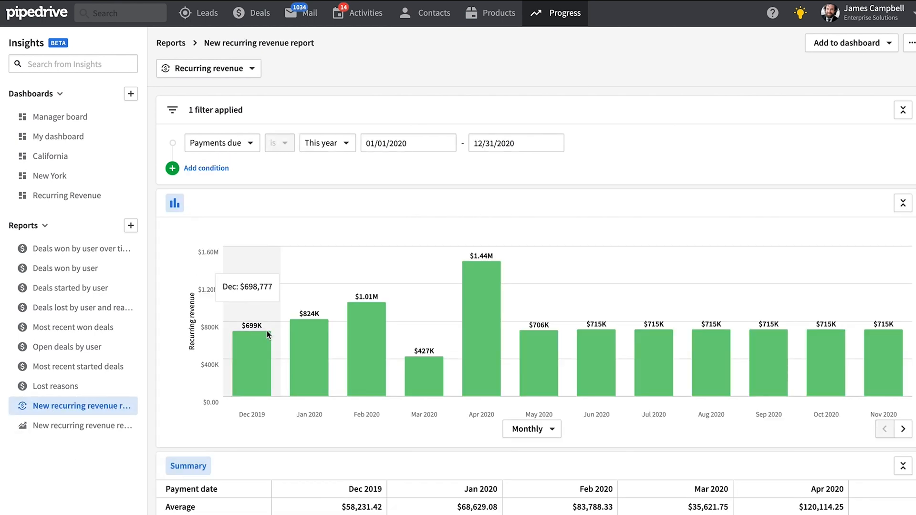
click(532, 429)
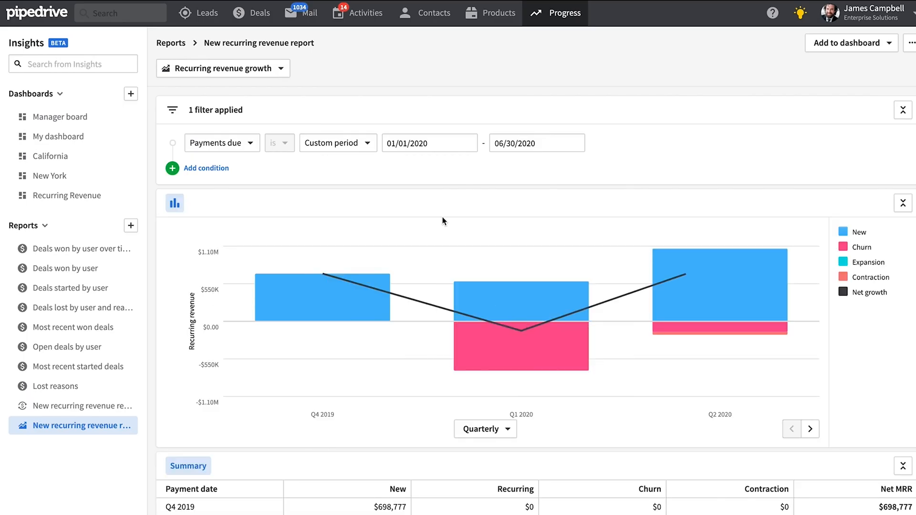
mouse_move(385, 264)
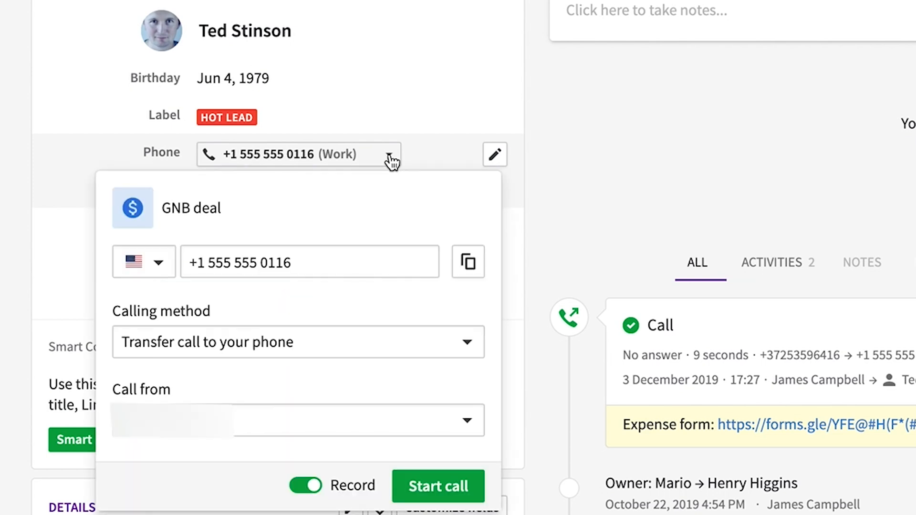
- Choose 'Transfer call to your phone' as the calling method on the GNB deal
click(297, 342)
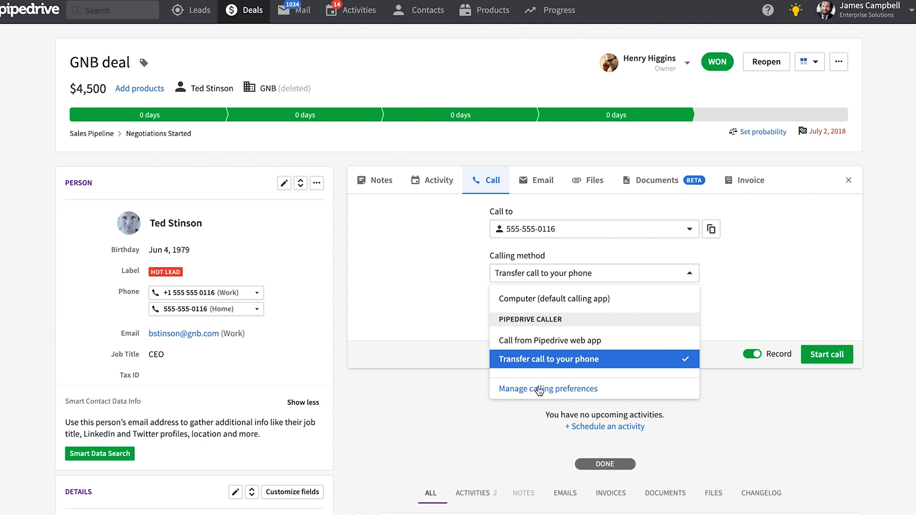
- Review company calling credit and outcomes in Calling preferences, then open the account menu
click(547, 389)
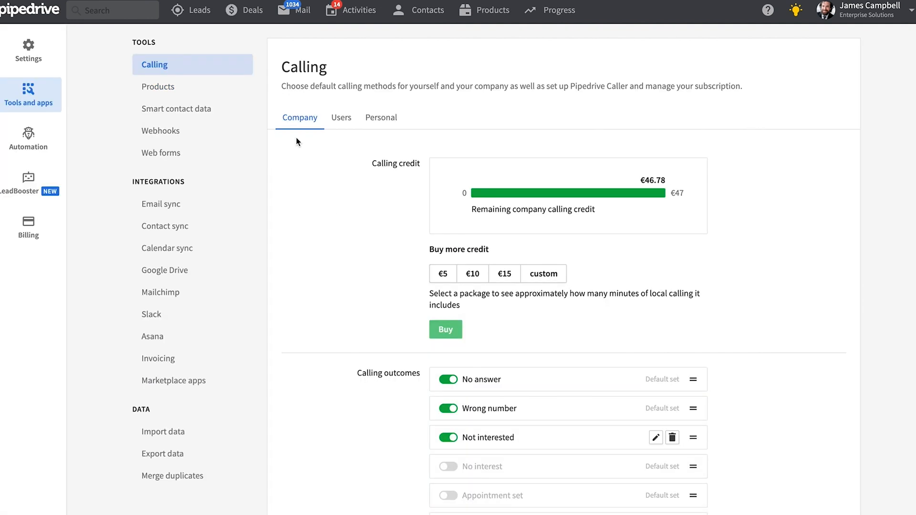
mouse_move(664, 193)
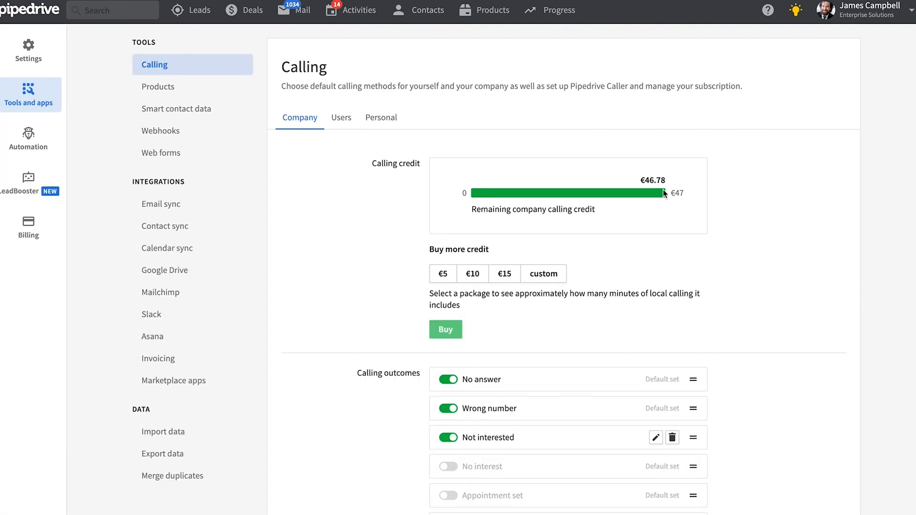
click(472, 273)
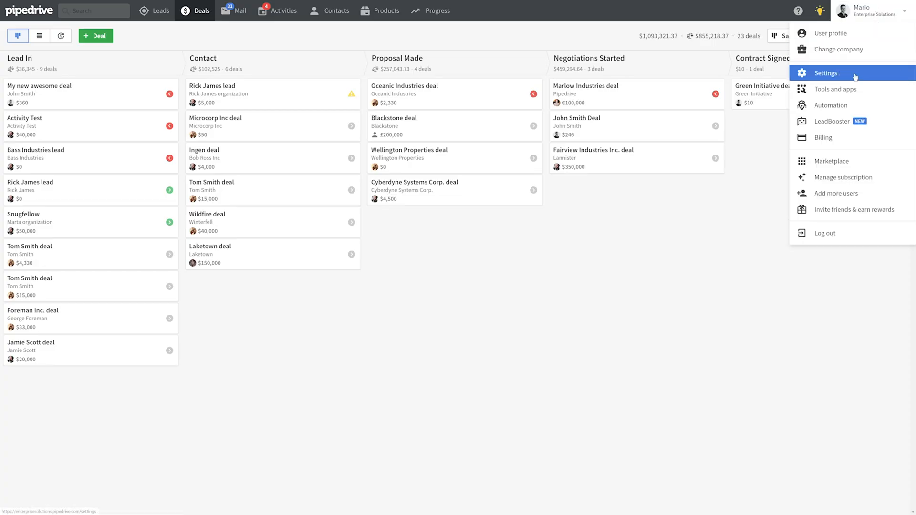
- Enable password-reset and mass-deletion alerts as one daily 19:00 email, preview and save
click(825, 73)
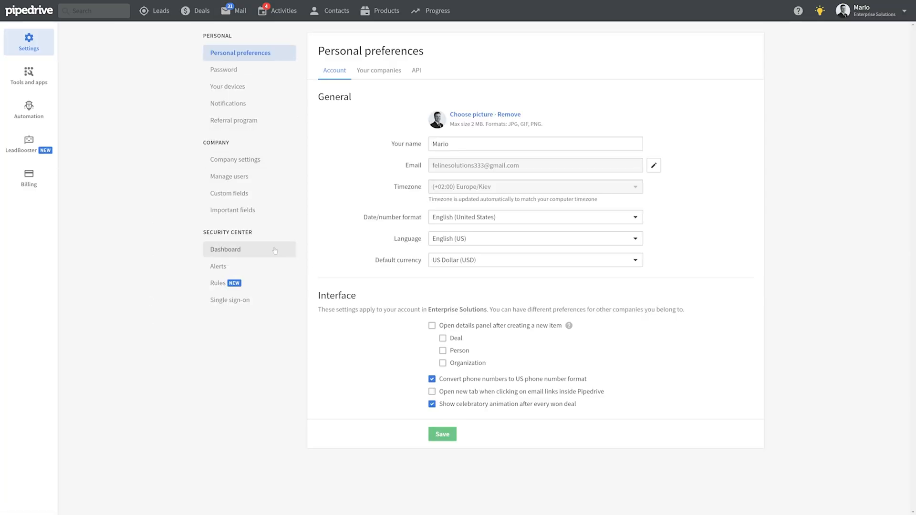
click(218, 266)
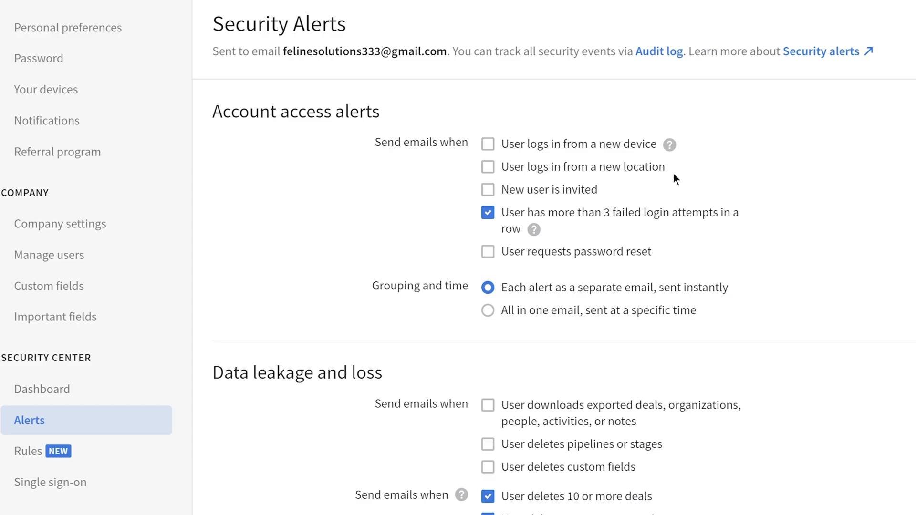
mouse_move(698, 253)
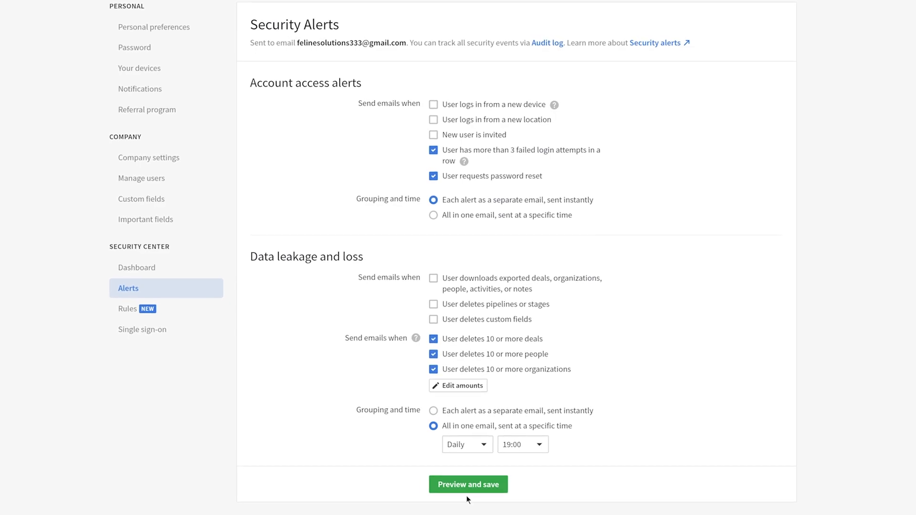
click(469, 485)
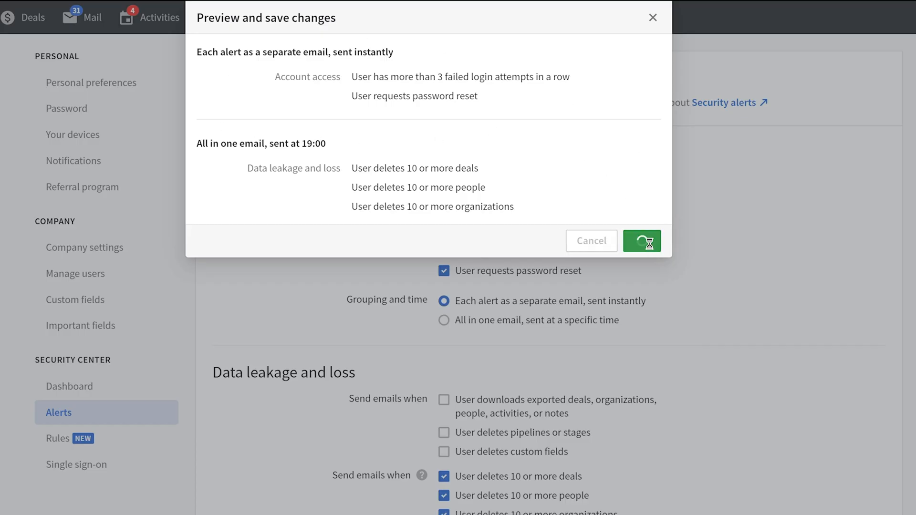
click(641, 241)
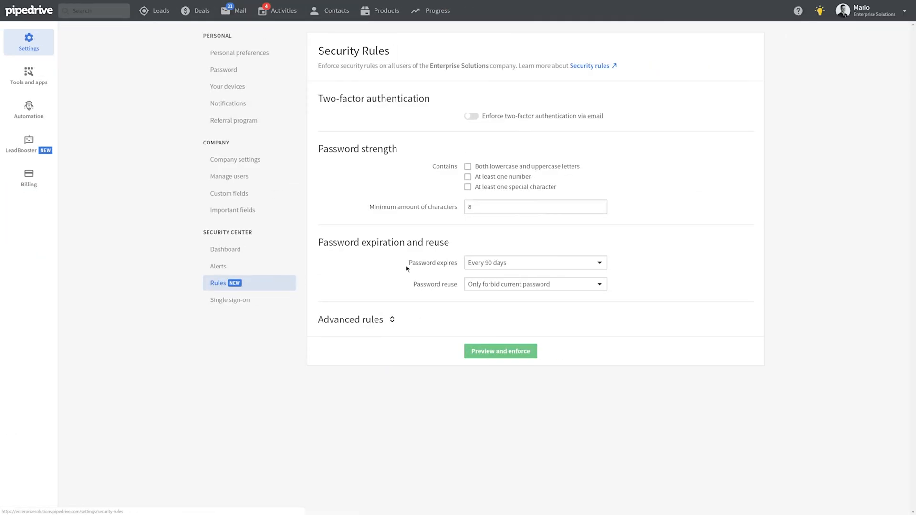
- Enforce email two-factor authentication and require at least one number in passwords
click(472, 115)
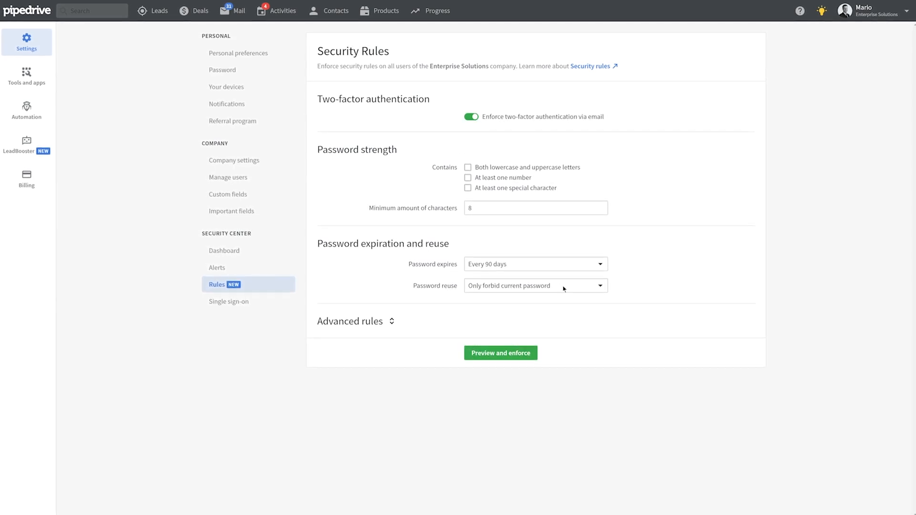
click(468, 178)
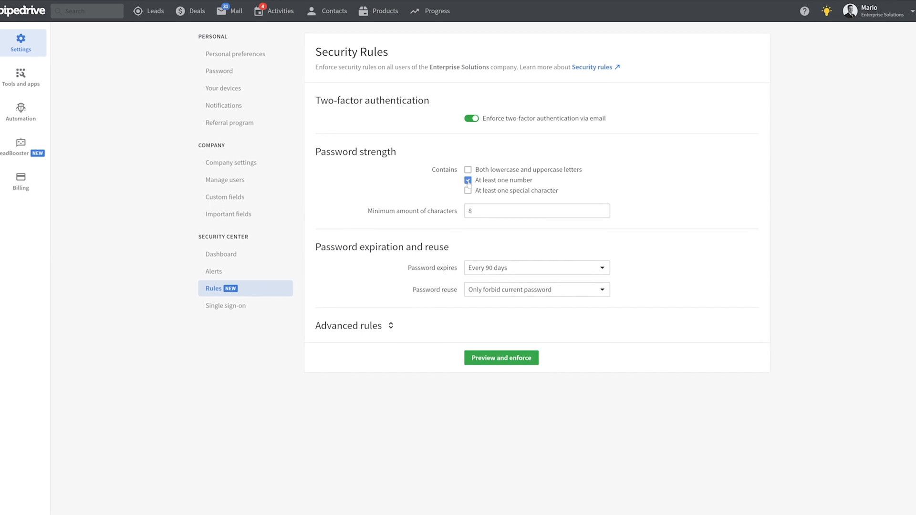
click(468, 194)
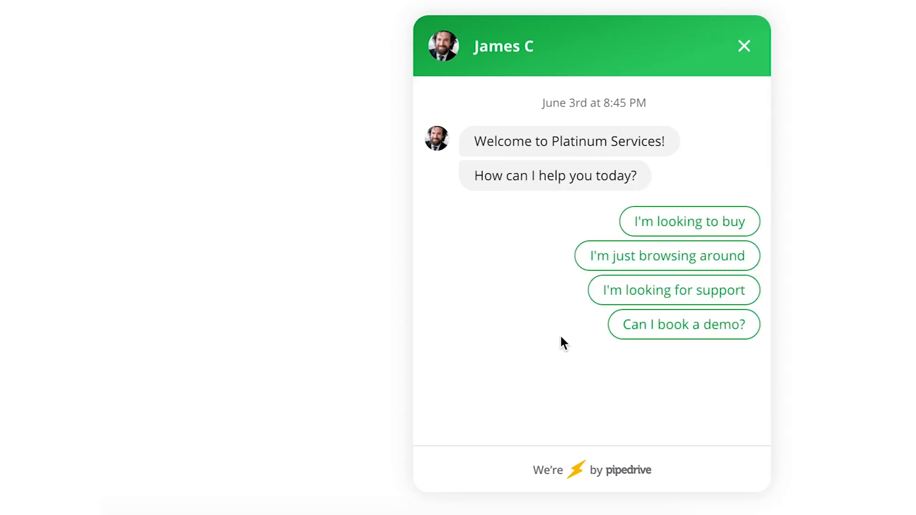
- Test the chatbot as buyer 'John W', then add a Capture card for a Person field
click(689, 221)
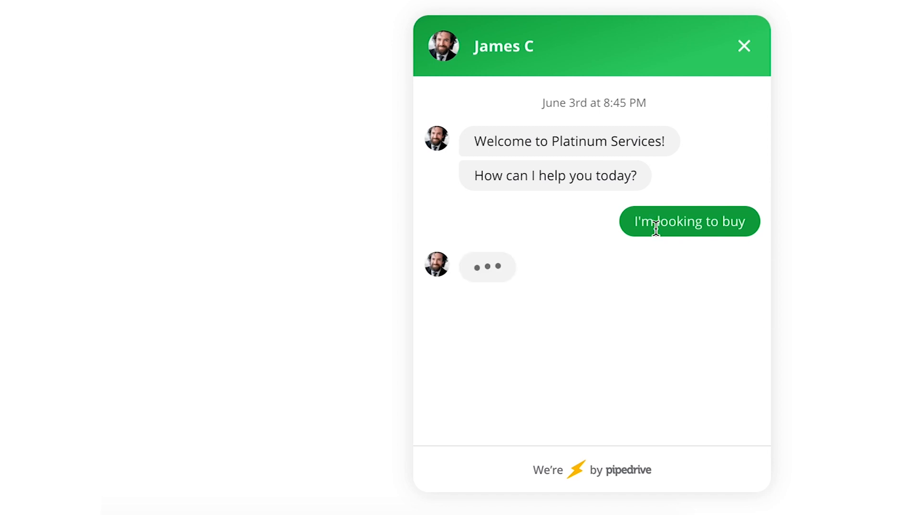
text(John W)
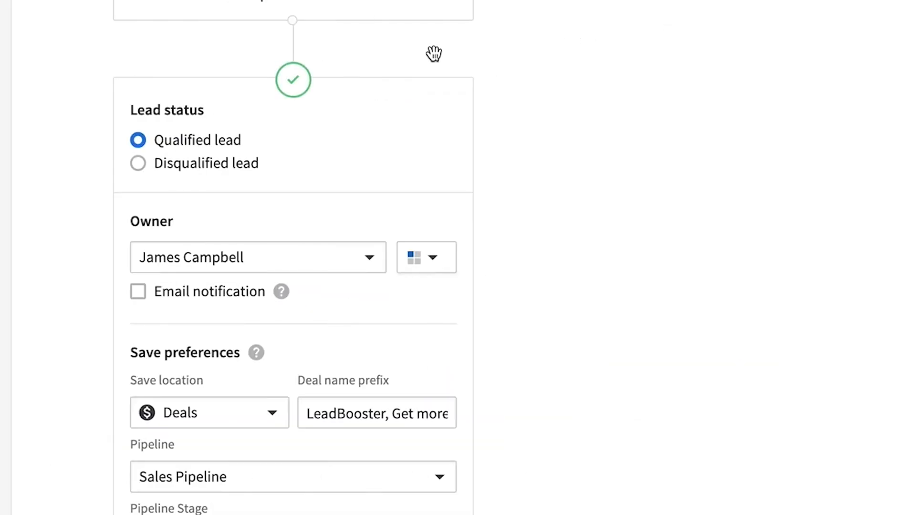
click(293, 80)
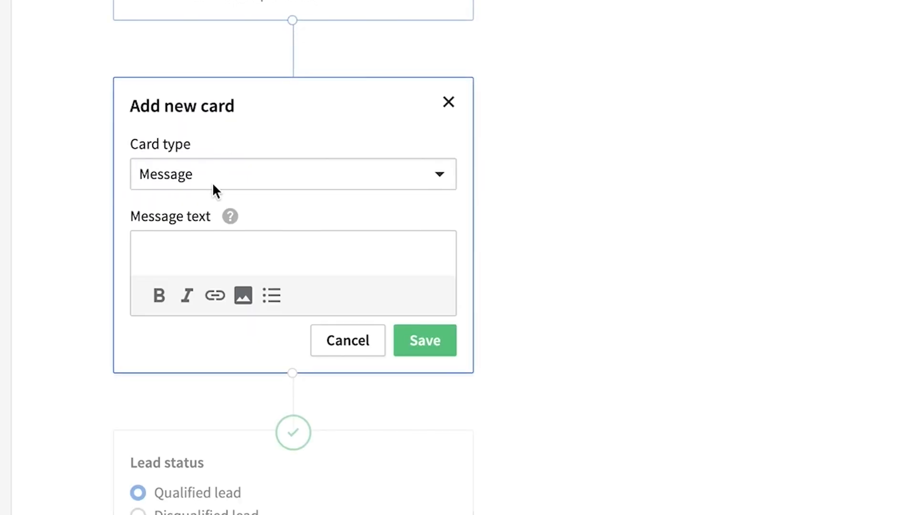
click(292, 174)
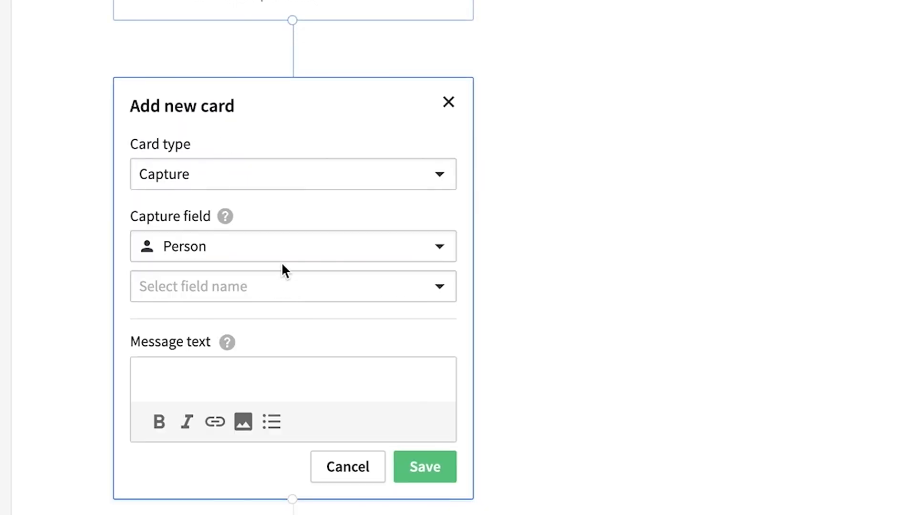
click(292, 287)
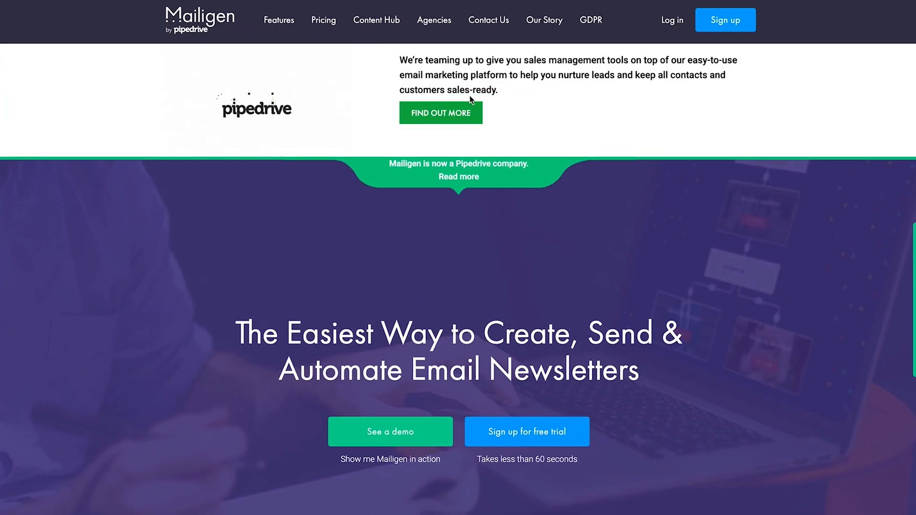
- Scroll the Mailigen homepage past the hero banner to the customer logos
scroll(down, 3)
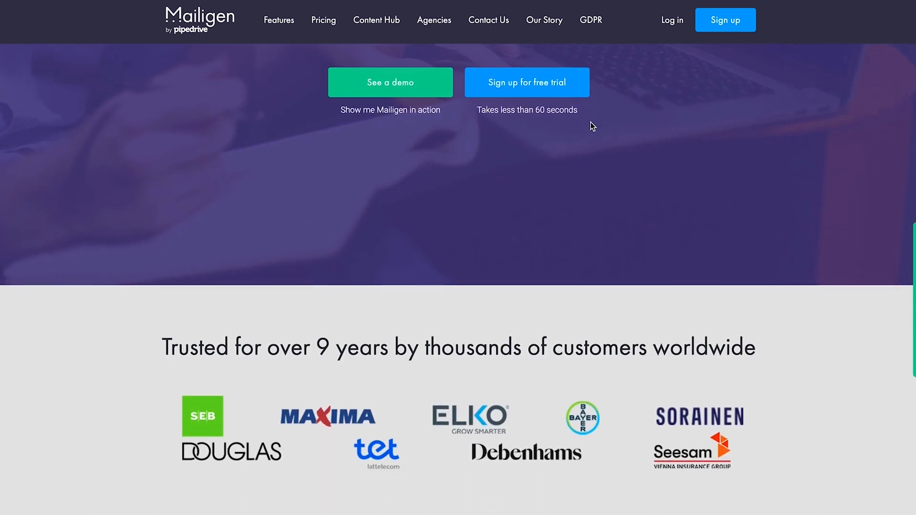
scroll(down, 3)
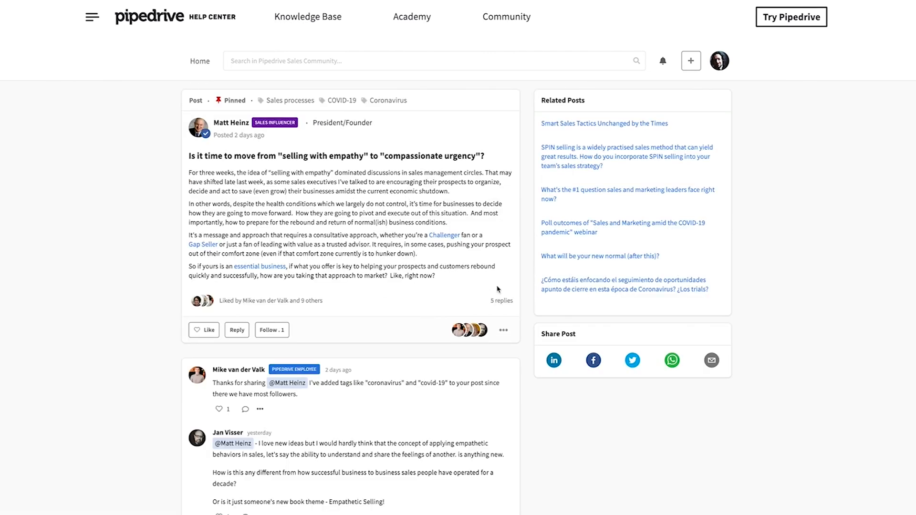
- Read the compassionate urgency post's replies, then open the community Sign Up page
scroll(down, 3)
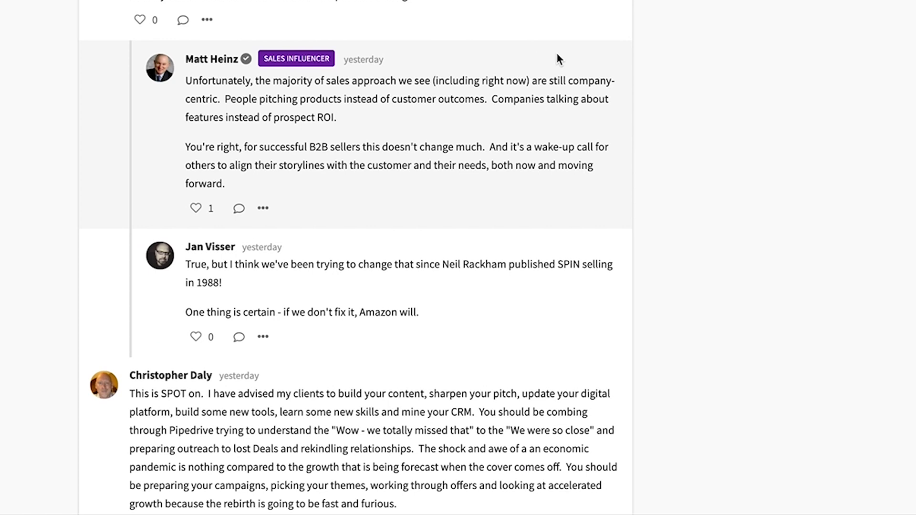
mouse_move(562, 58)
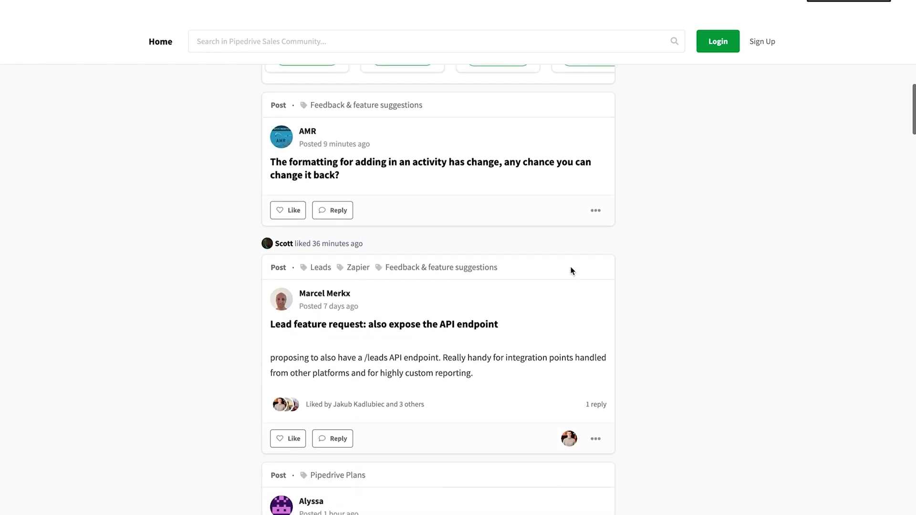
click(762, 41)
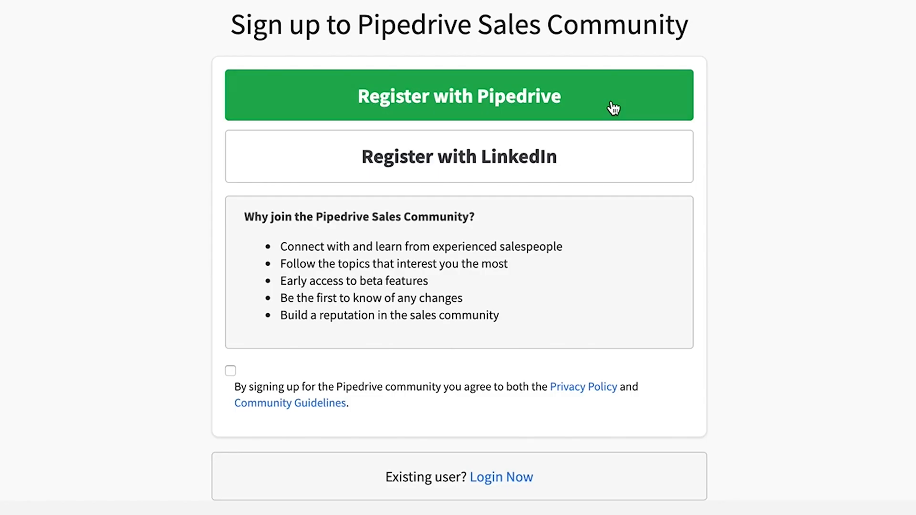